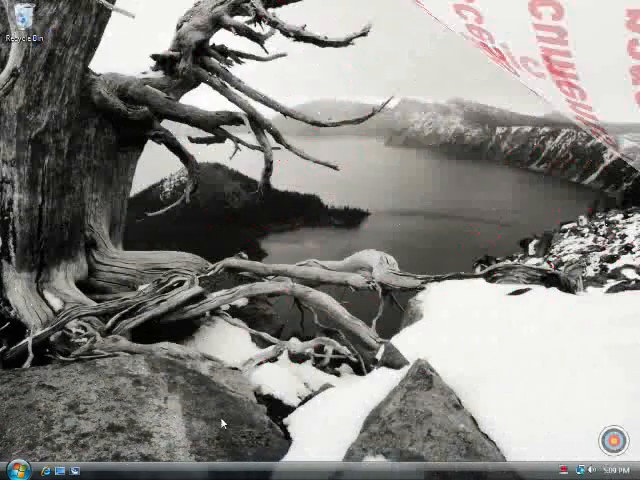
Step: Open the Windows Vista Start menu
click(12, 470)
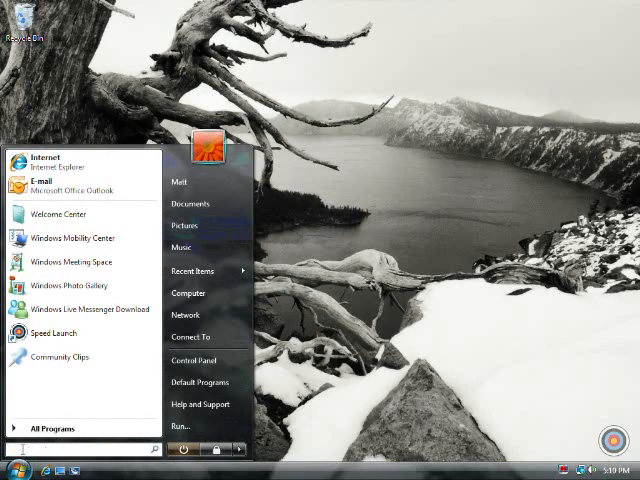
Step: Add Windows Media Player to Speed Launch as 'DVD' and launch the player
text(windows med)
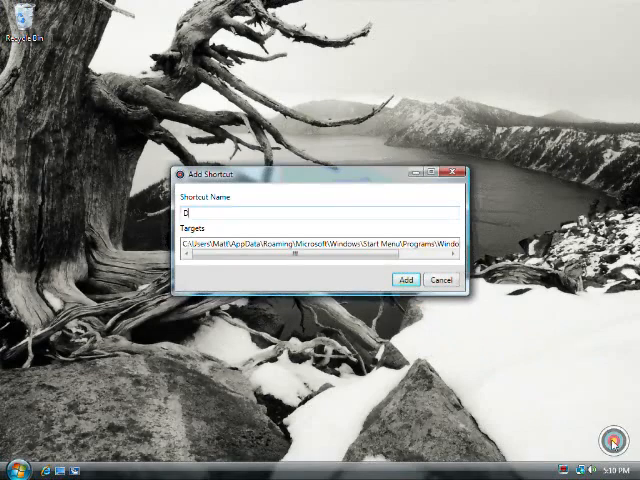
text(VD)
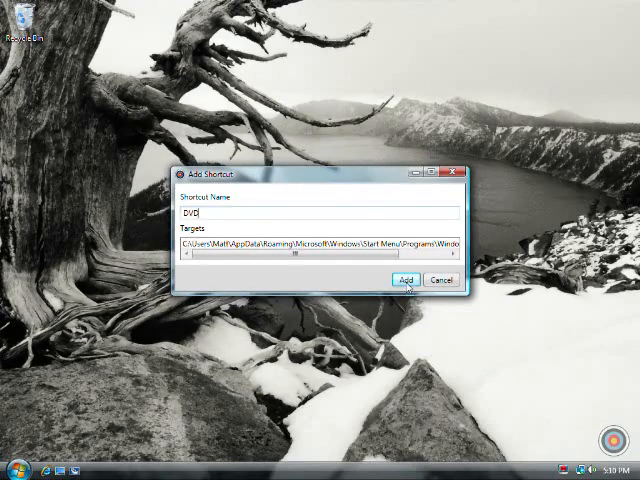
click(405, 279)
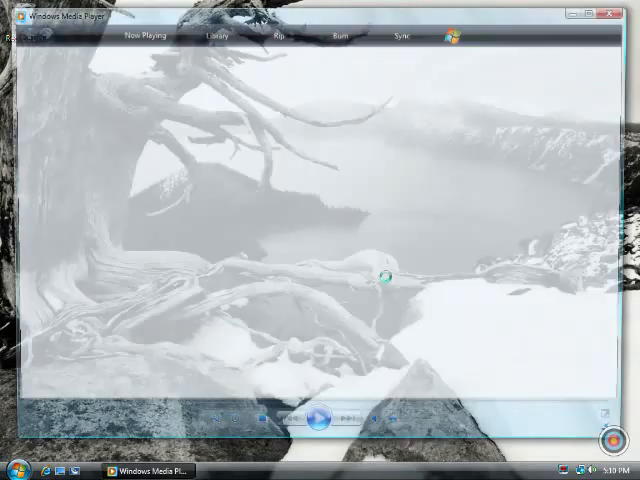
click(214, 36)
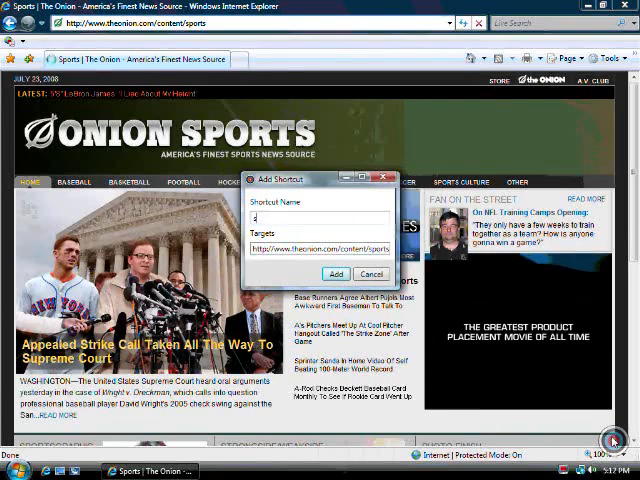
Step: Name the Onion sports page shortcut 'sports'
text(sports)
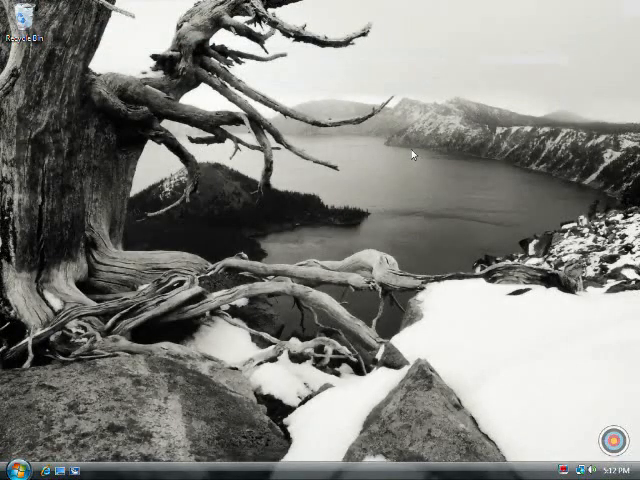
Step: Open the Speed Launch panel showing the DVD, Weather and sports shortcuts
click(600, 458)
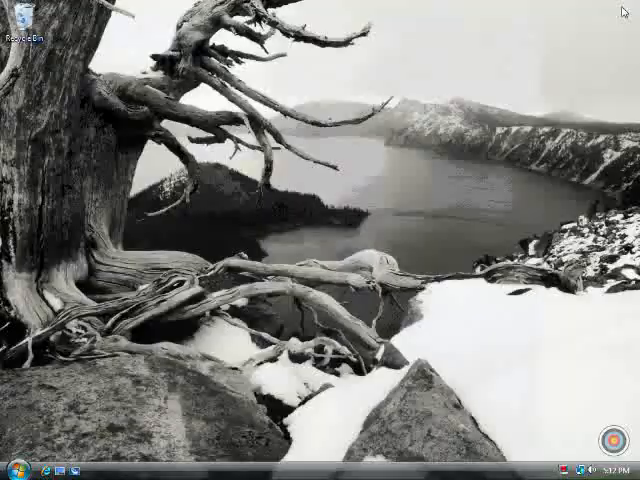
mouse_move(223, 409)
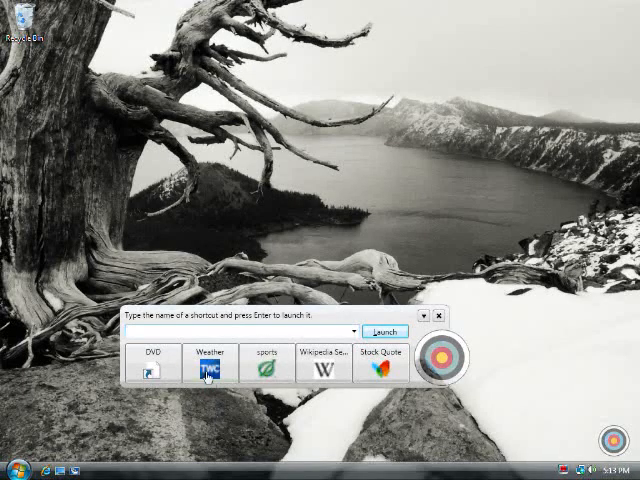
Step: Get the weather for zip 98008, then MegaSearch 'flu symptoms' and view Google's results
click(210, 364)
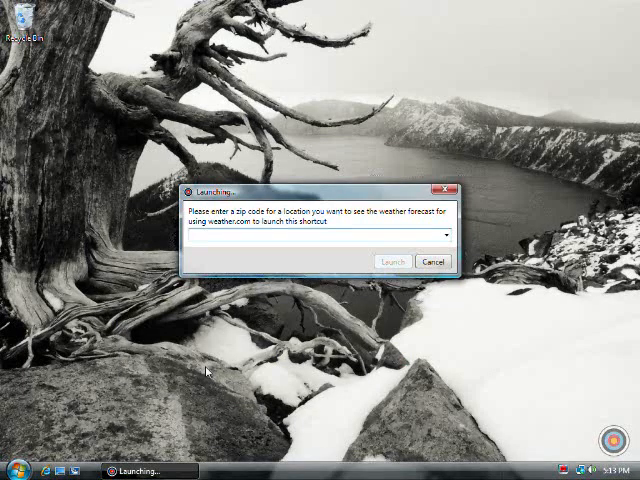
text(98008)
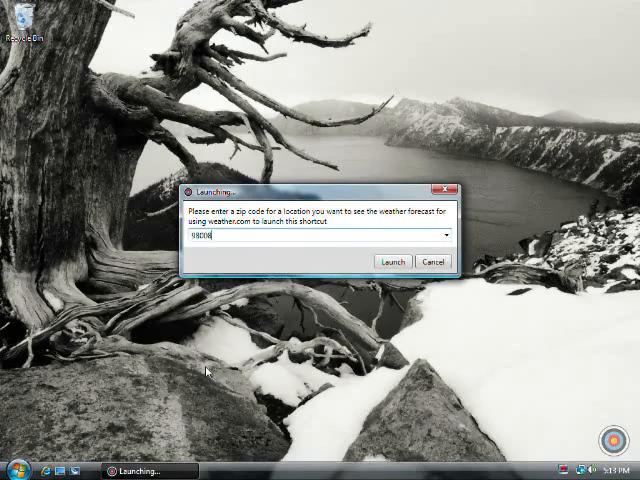
click(393, 261)
text(MegaSearch.flu sy)
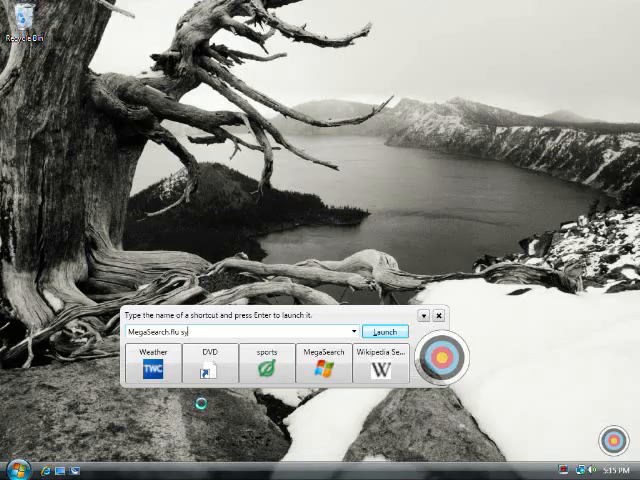
click(381, 331)
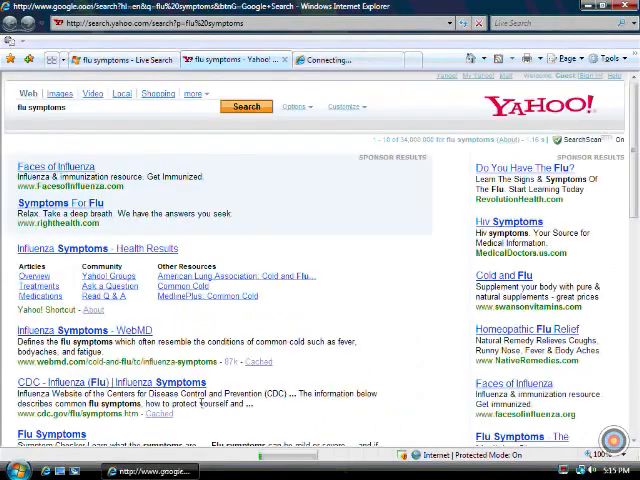
click(345, 59)
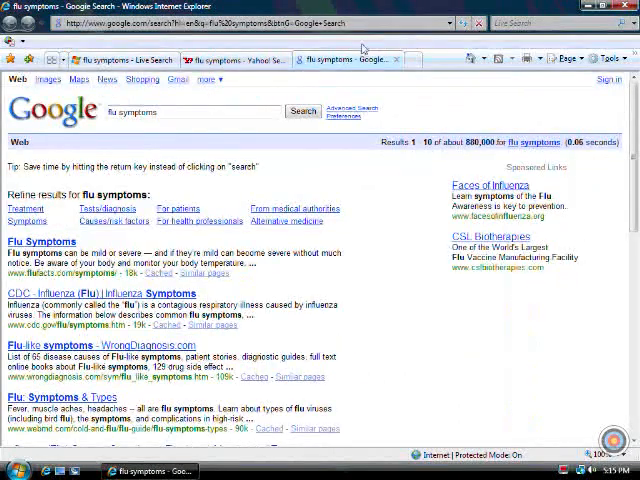